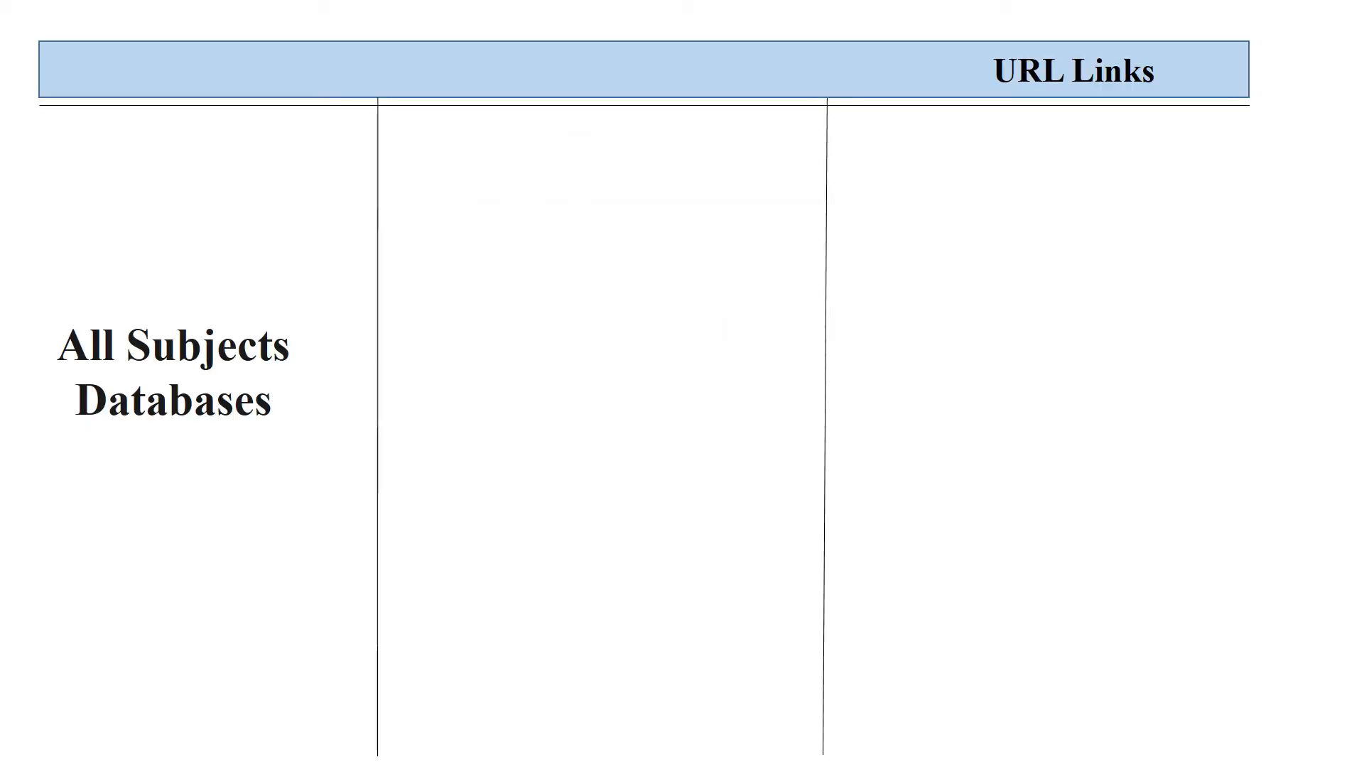
text(Scopus)
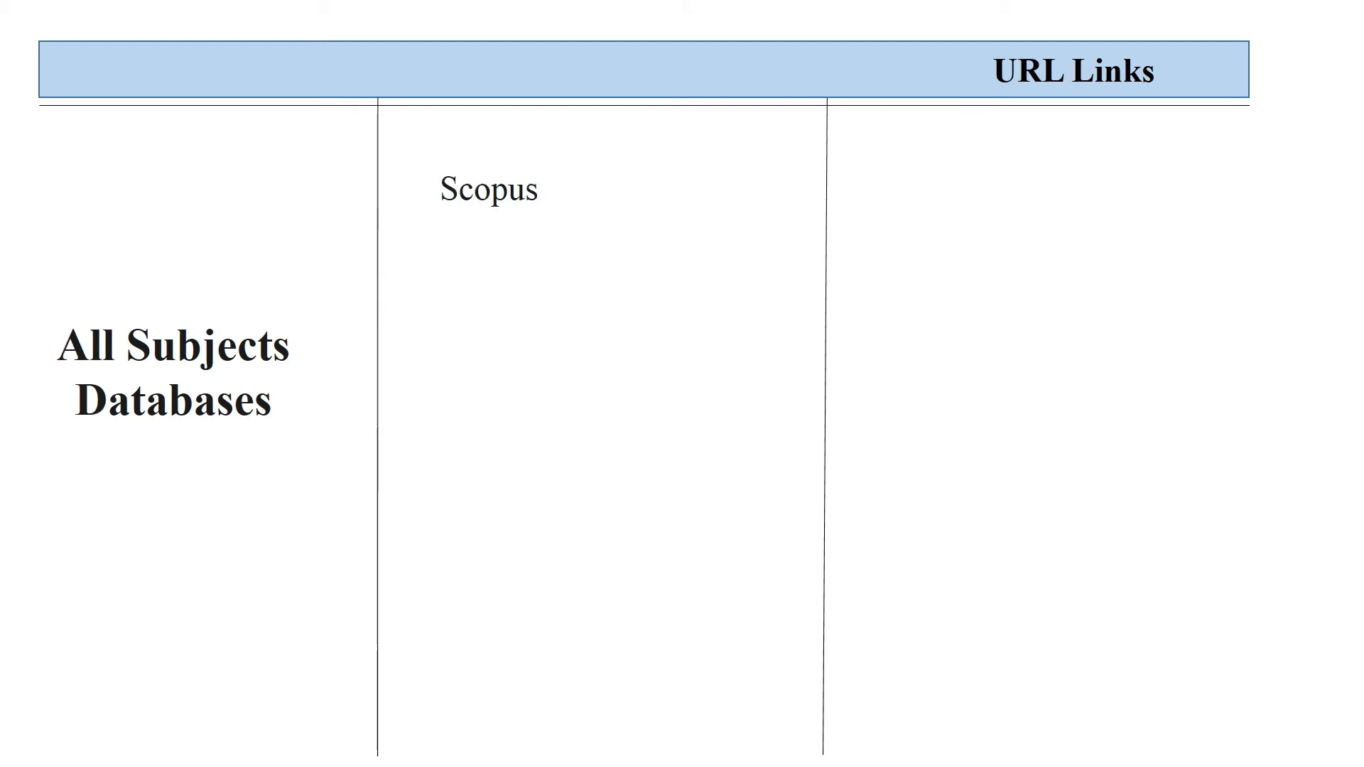
text(https://www.scopus.com/sources)
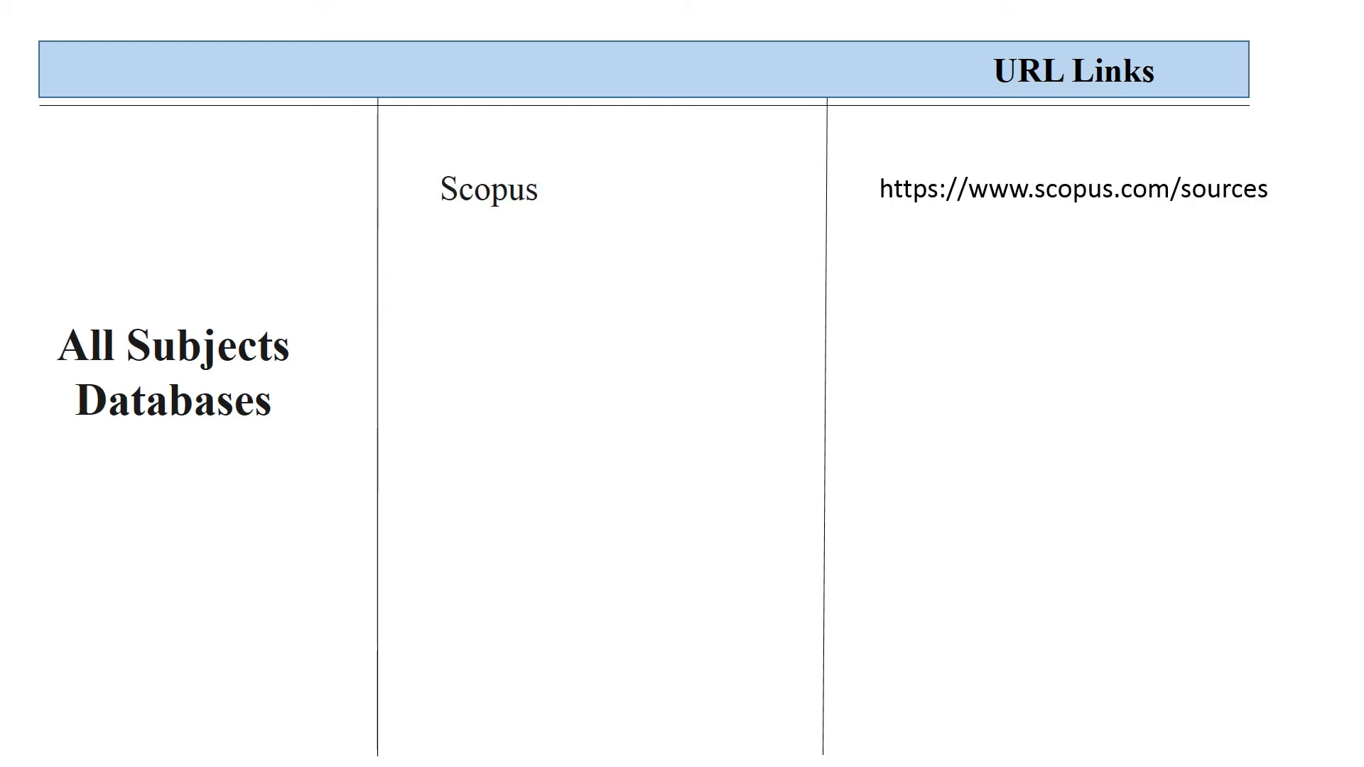